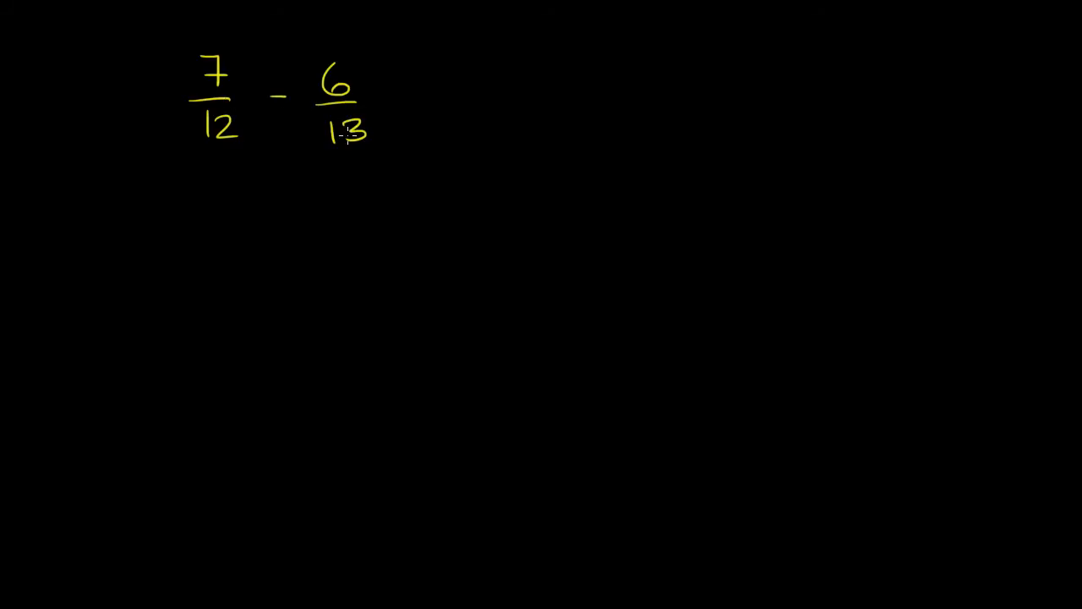
{"action": "mouse_move", "coordinate": [308, 180]}
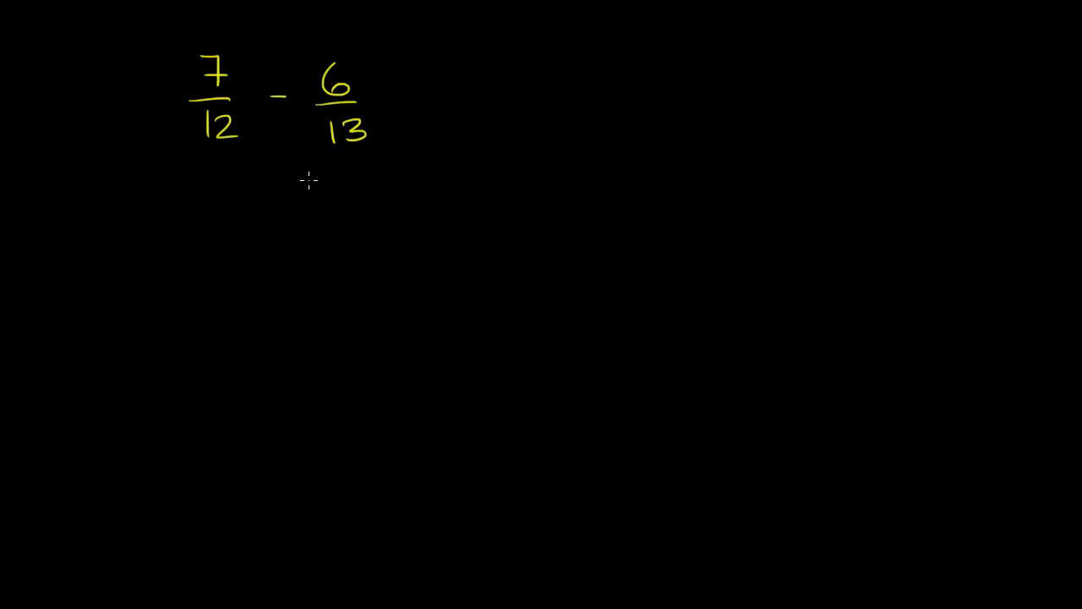
{"action": "mouse_move", "coordinate": [254, 165]}
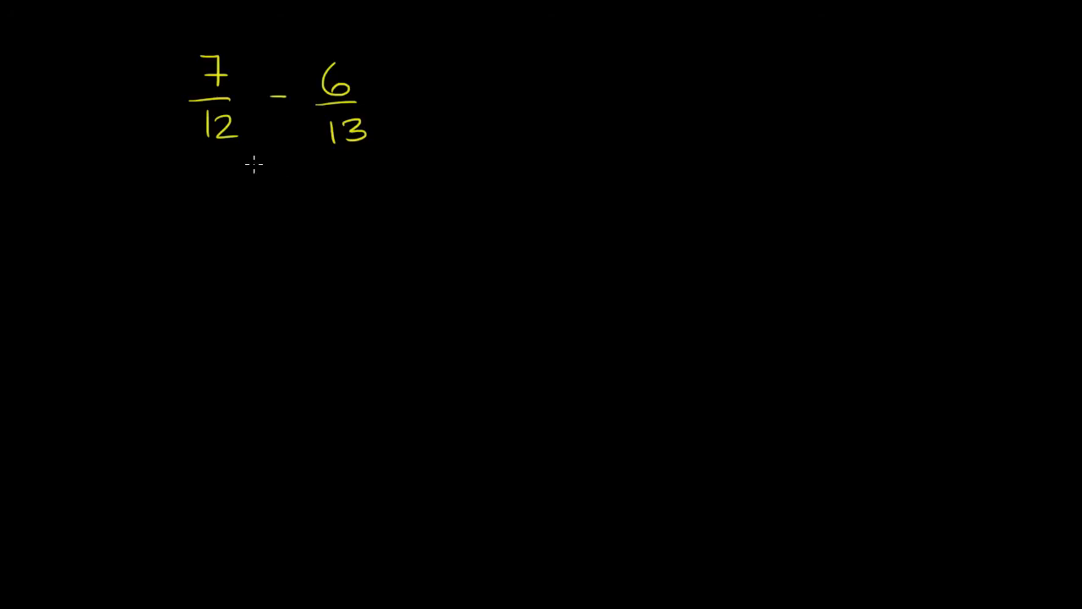
{"action": "mouse_move", "coordinate": [212, 149]}
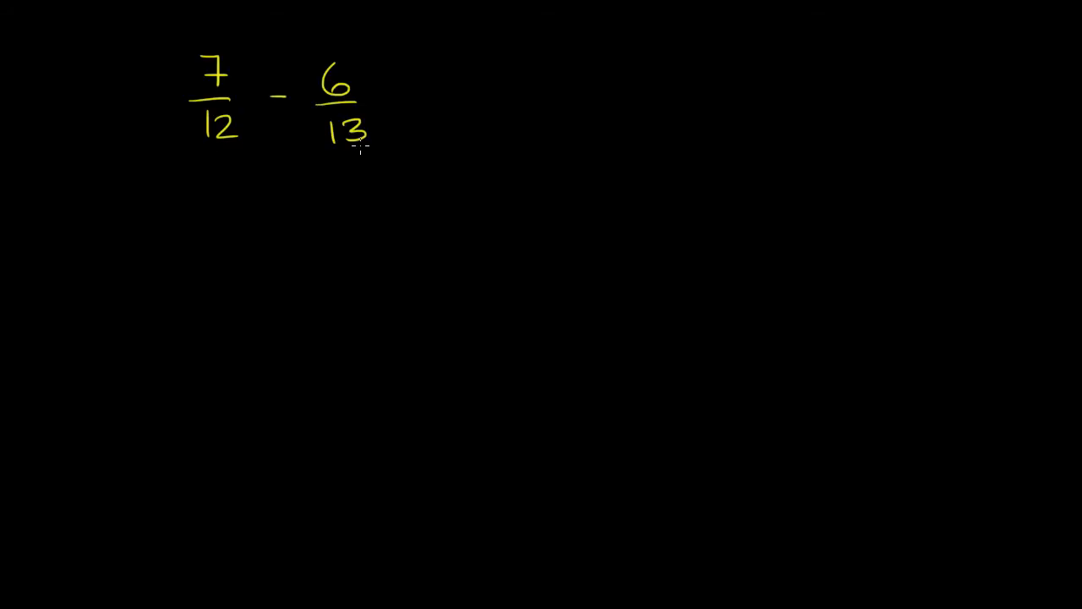
- Draw two fraction bars below the problem and write the denominator 12x13 under each
{"action": "left_click_drag", "start_coordinate": [178, 305], "coordinate": [240, 304]}
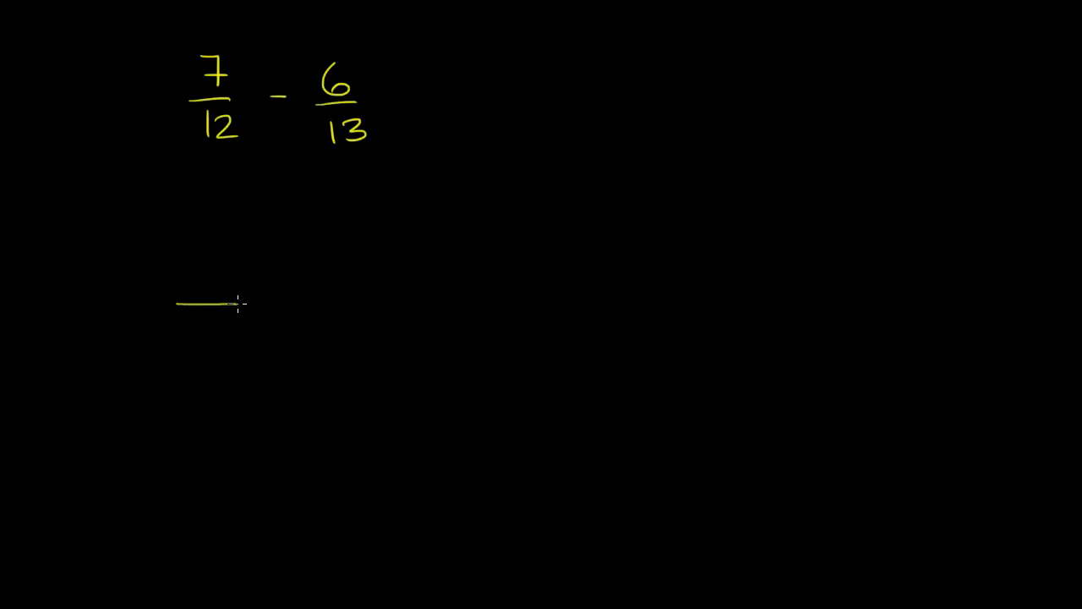
{"action": "left_click_drag", "start_coordinate": [338, 301], "coordinate": [429, 301]}
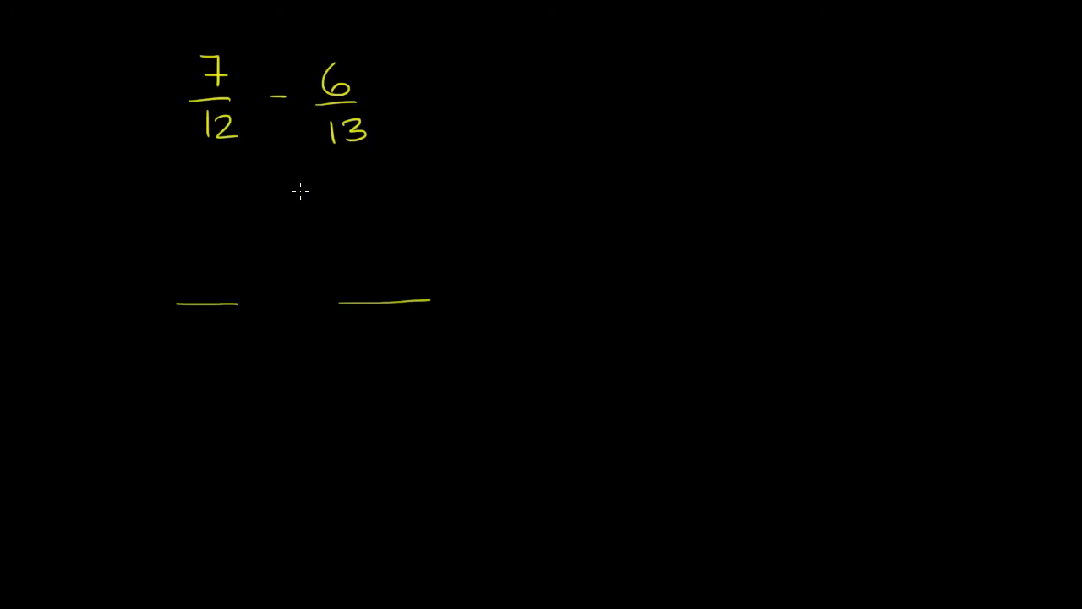
{"action": "mouse_move", "coordinate": [357, 155]}
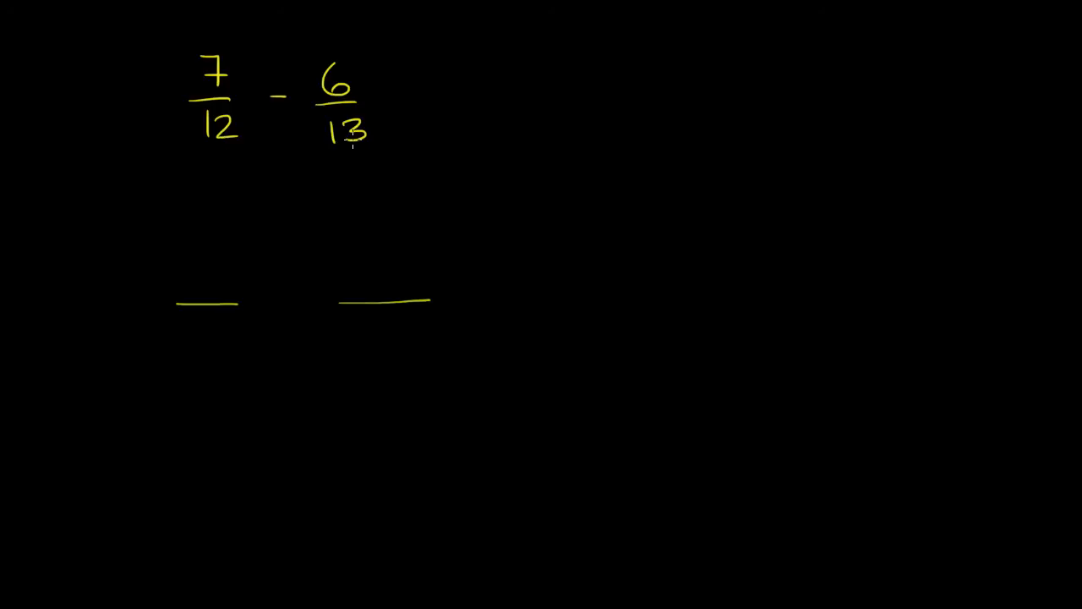
{"action": "mouse_move", "coordinate": [263, 142]}
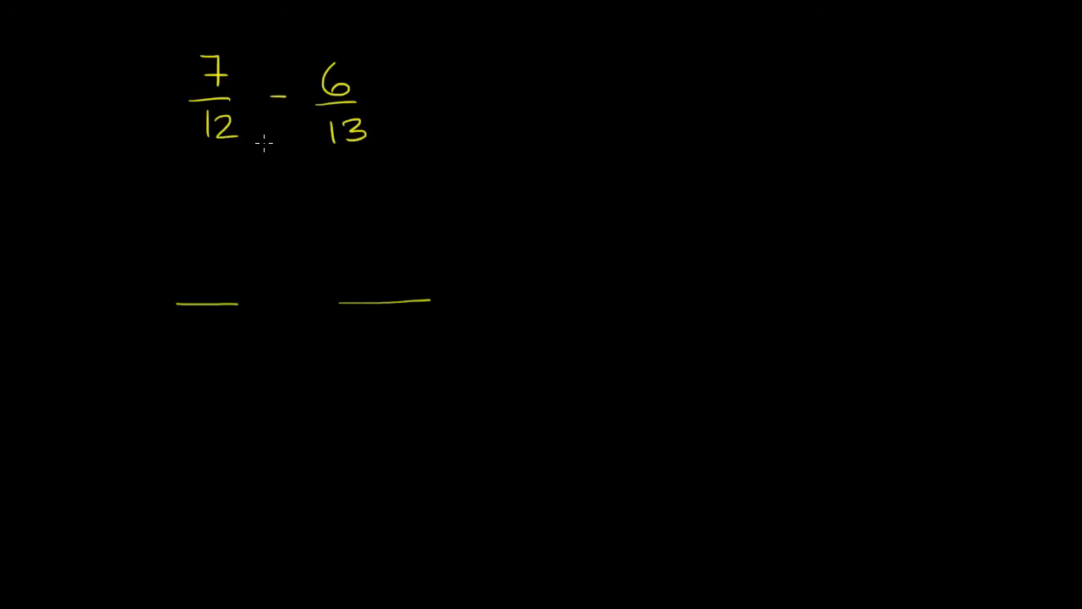
{"action": "mouse_move", "coordinate": [285, 136]}
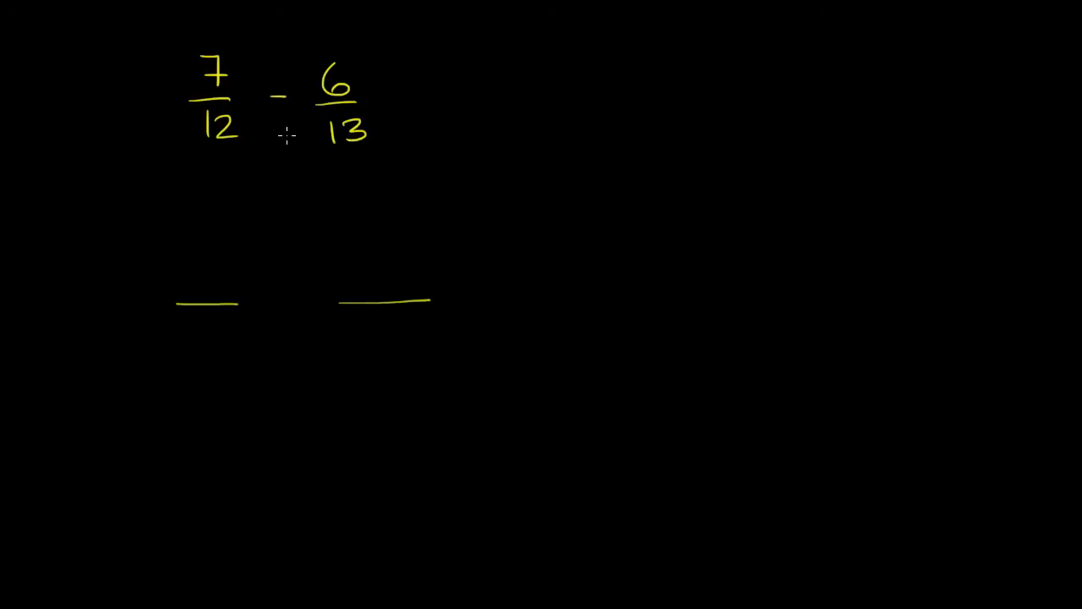
{"action": "type", "text": "12x13 12"}
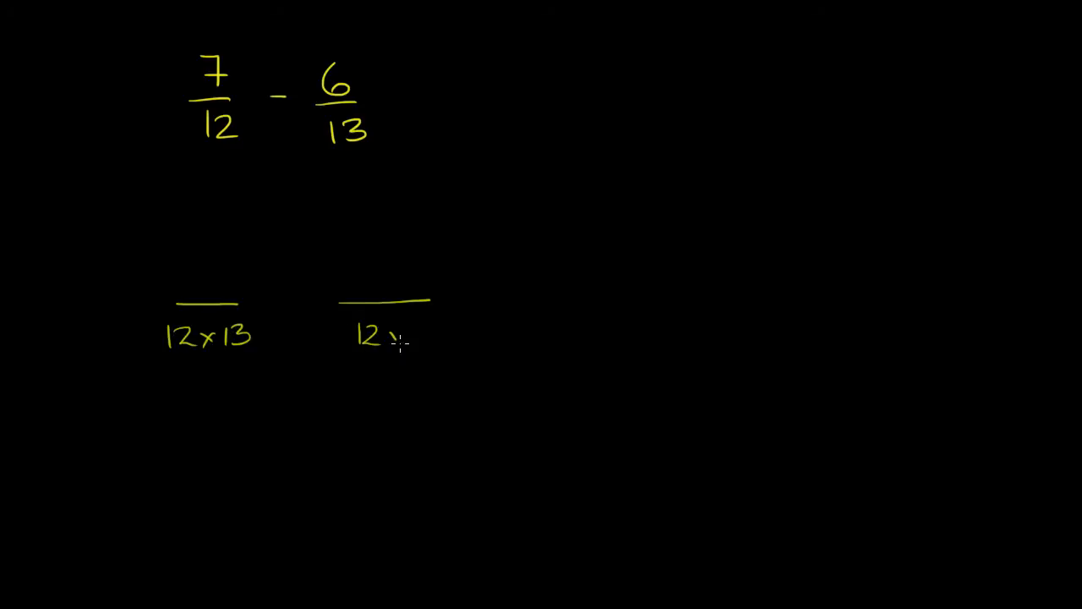
{"action": "type", "text": "x13"}
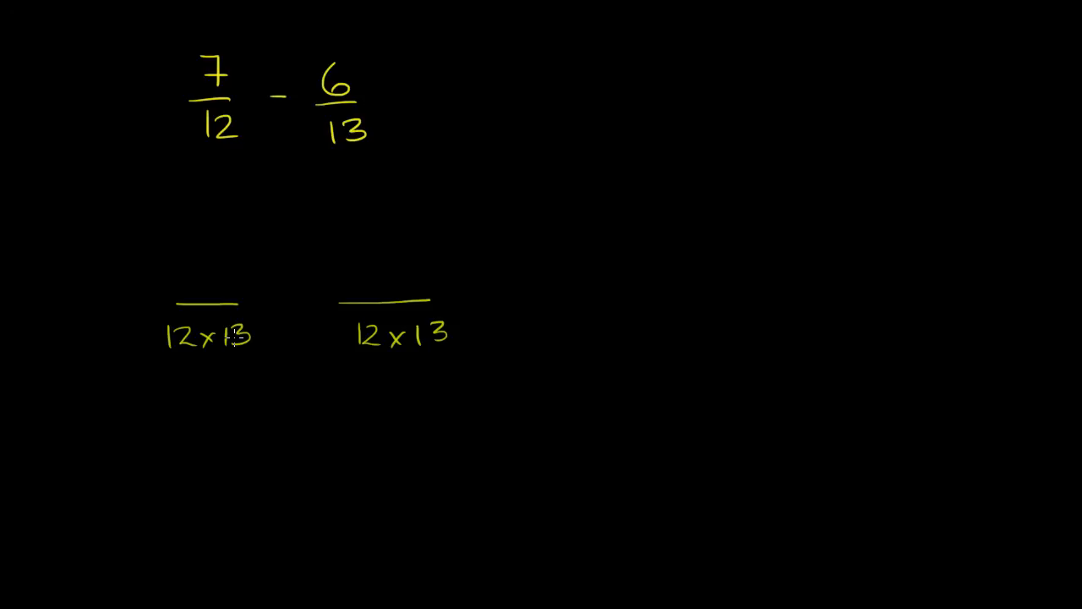
{"action": "mouse_move", "coordinate": [233, 230]}
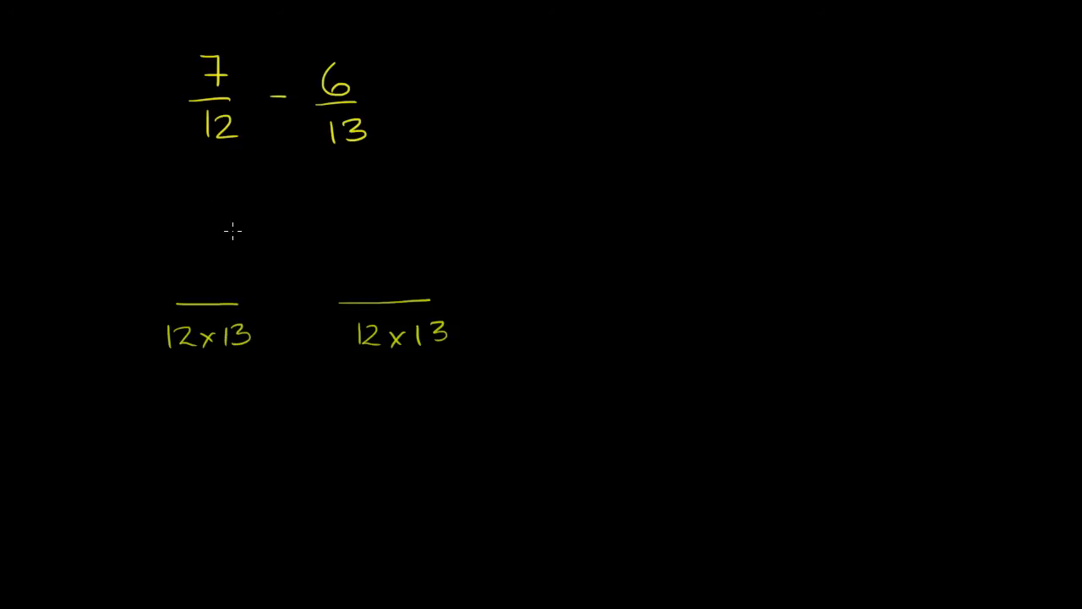
{"action": "mouse_move", "coordinate": [244, 303]}
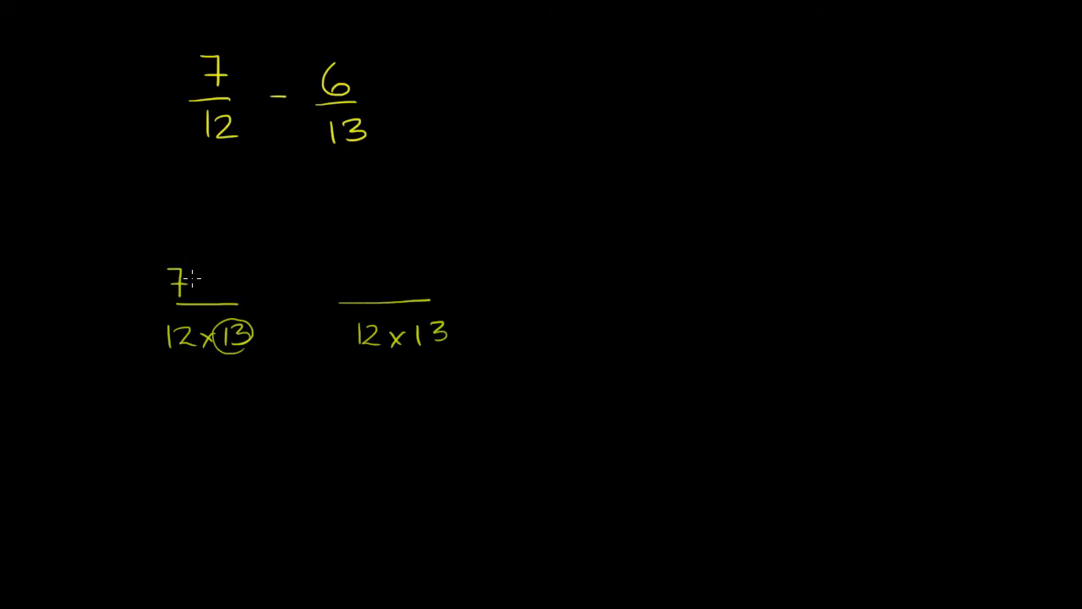
- Write the first numerator 7x13 above the left fraction bar
{"action": "left_click", "coordinate": [220, 284]}
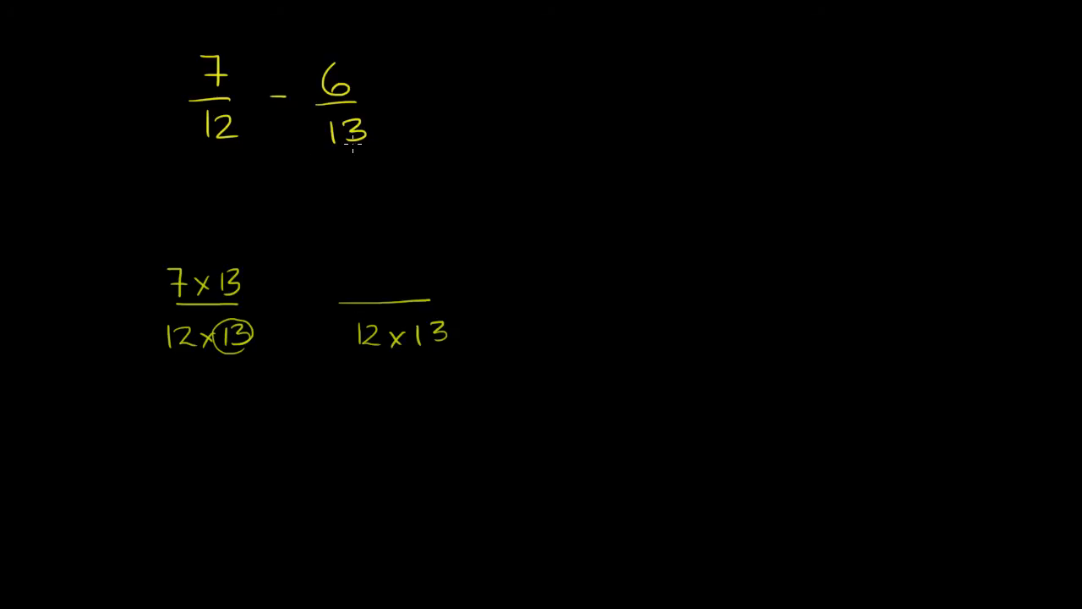
{"action": "mouse_move", "coordinate": [353, 332]}
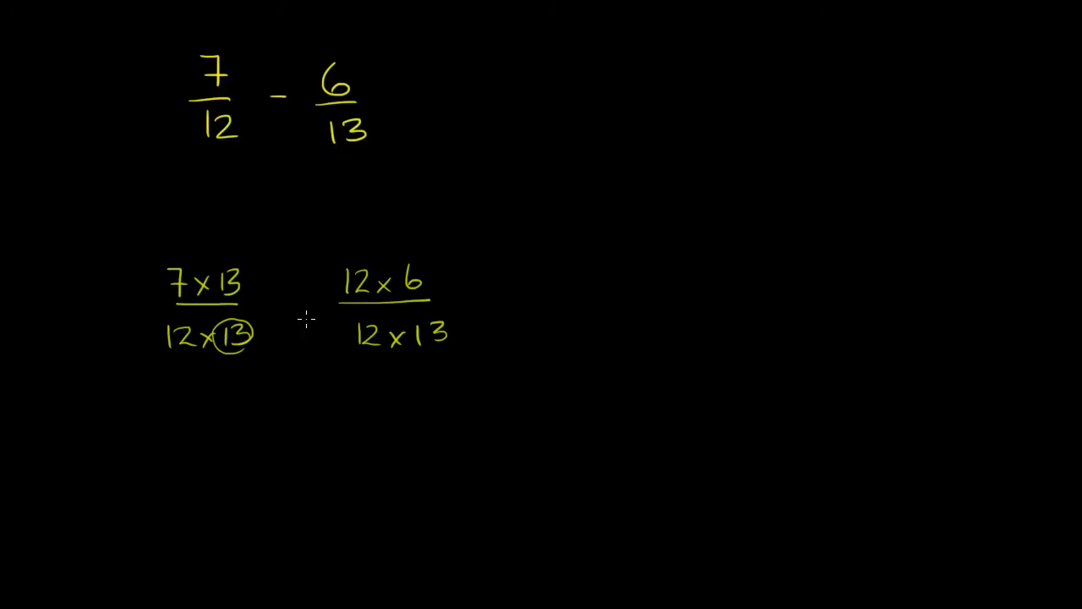
{"action": "mouse_move", "coordinate": [362, 314]}
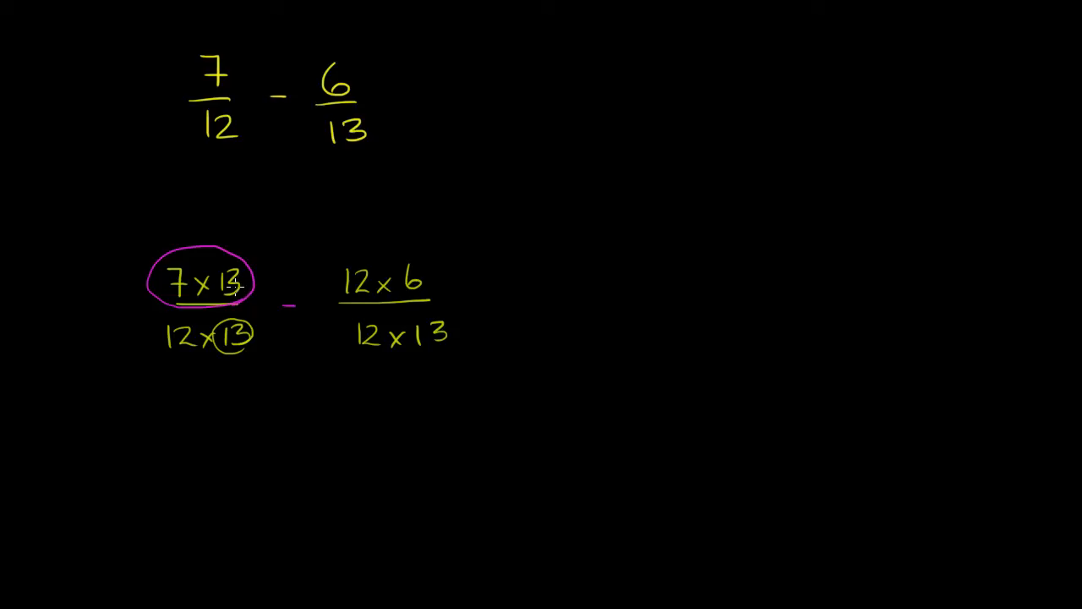
{"action": "mouse_move", "coordinate": [206, 426]}
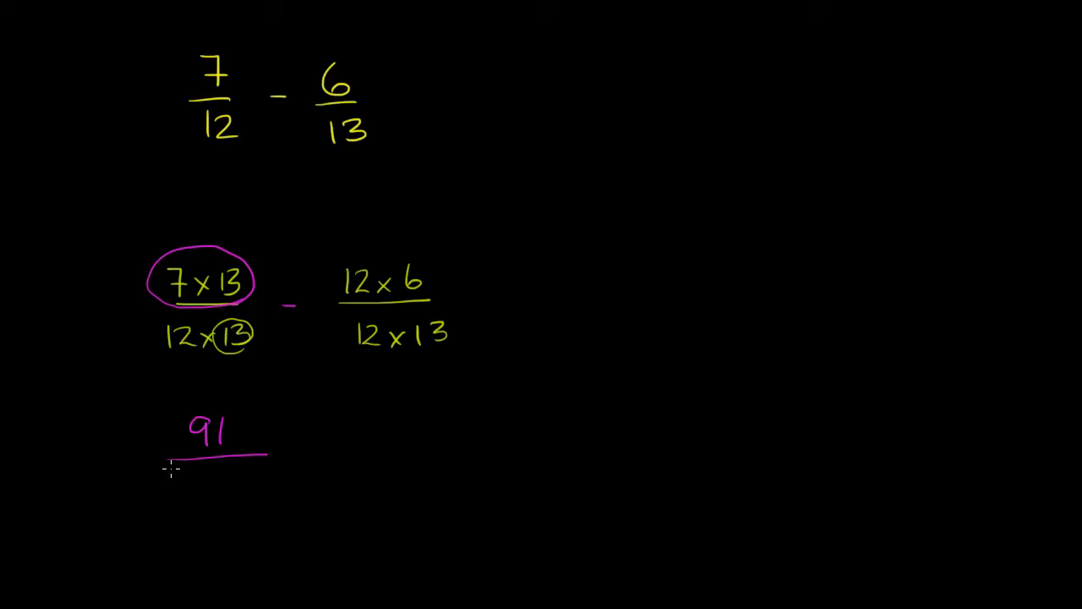
{"action": "mouse_move", "coordinate": [206, 268]}
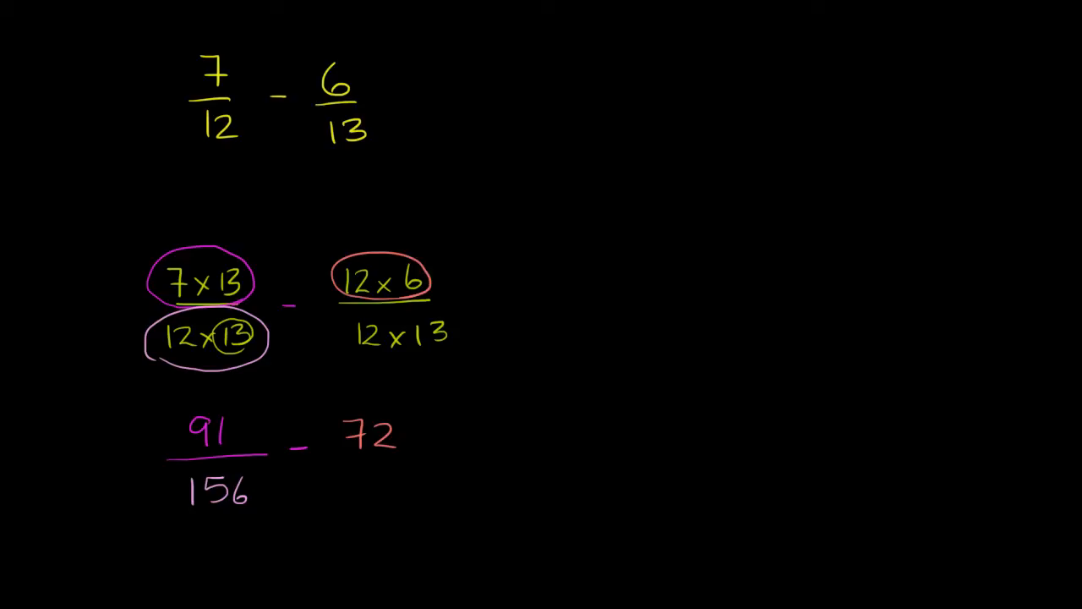
{"action": "mouse_move", "coordinate": [437, 355]}
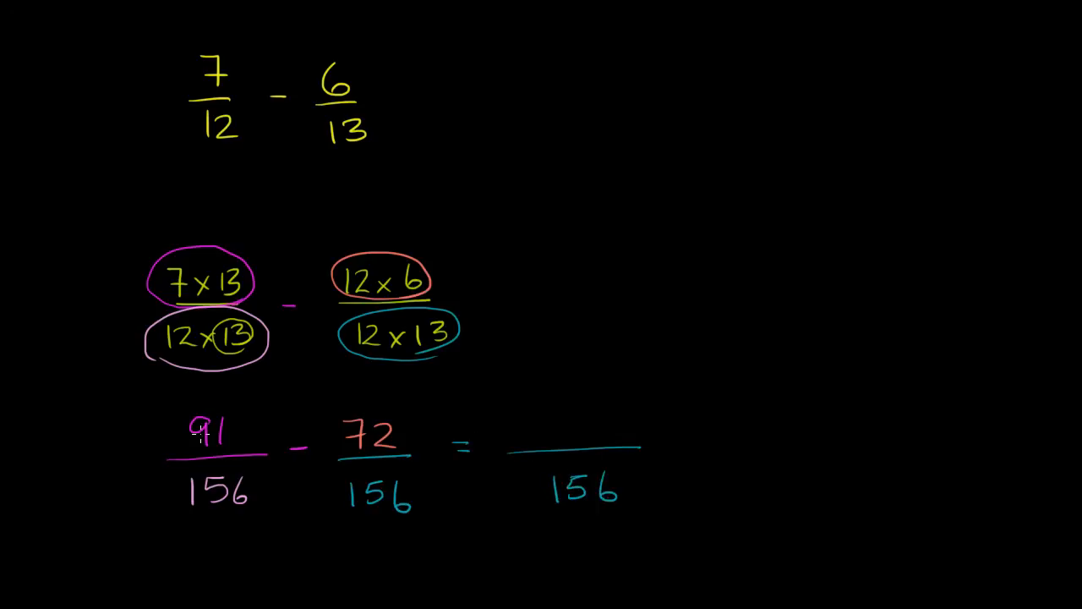
{"action": "mouse_move", "coordinate": [426, 411]}
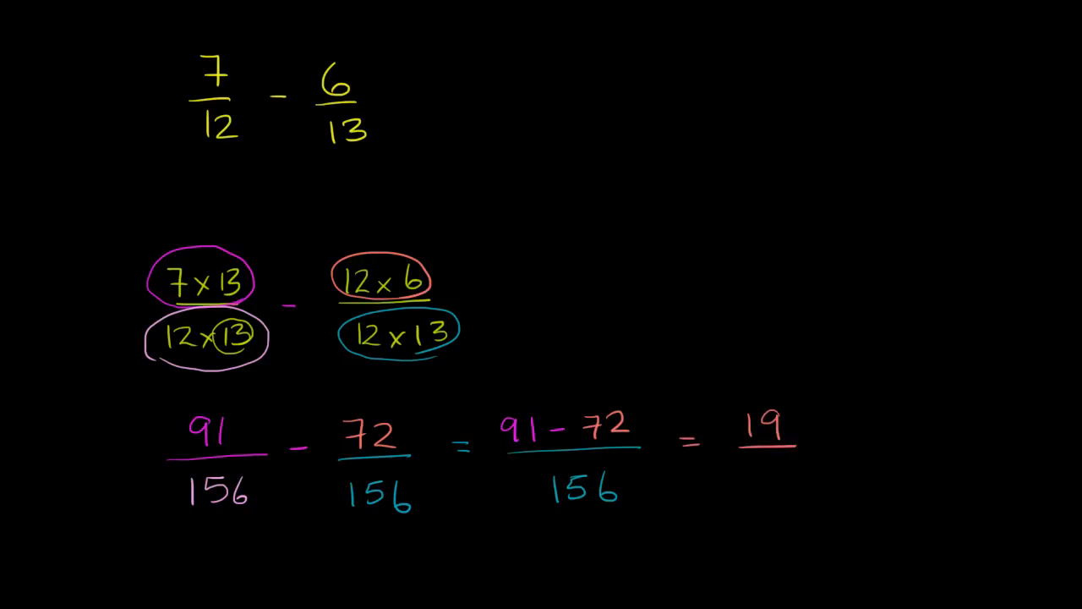
{"action": "mouse_move", "coordinate": [764, 470]}
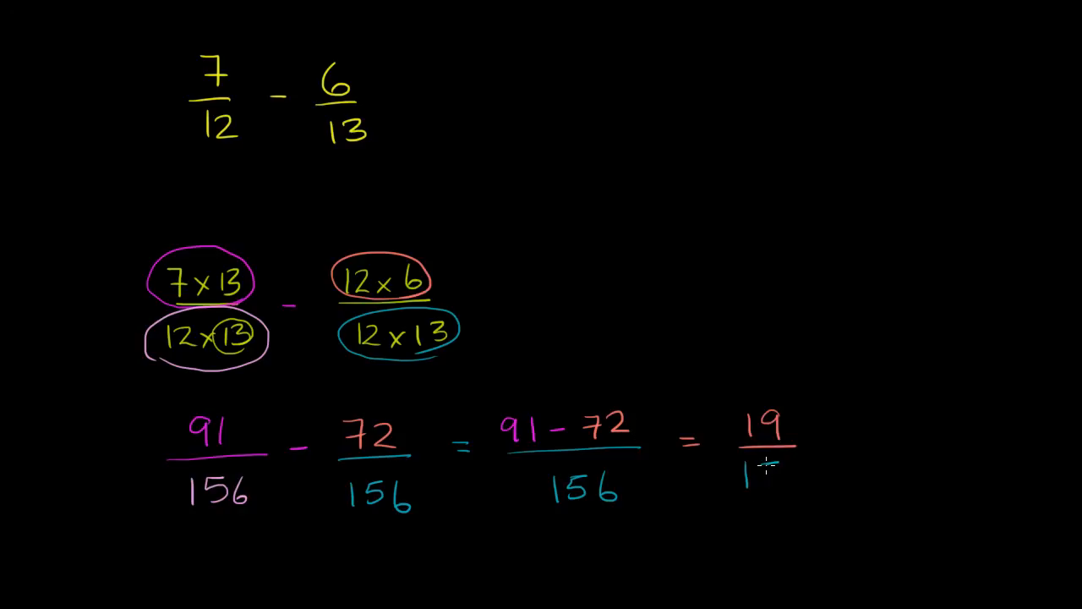